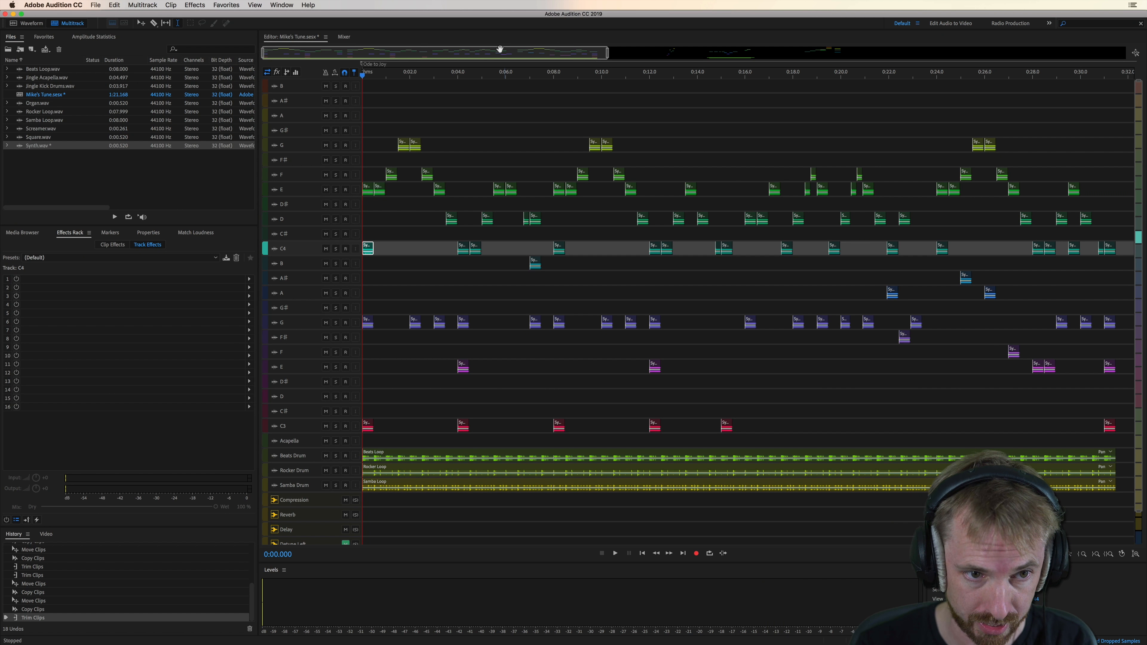
Preview the multitrack session, then browse Imported Files and its Vocals folder in Finder
{"action": "left_click", "coordinate": [615, 553]}
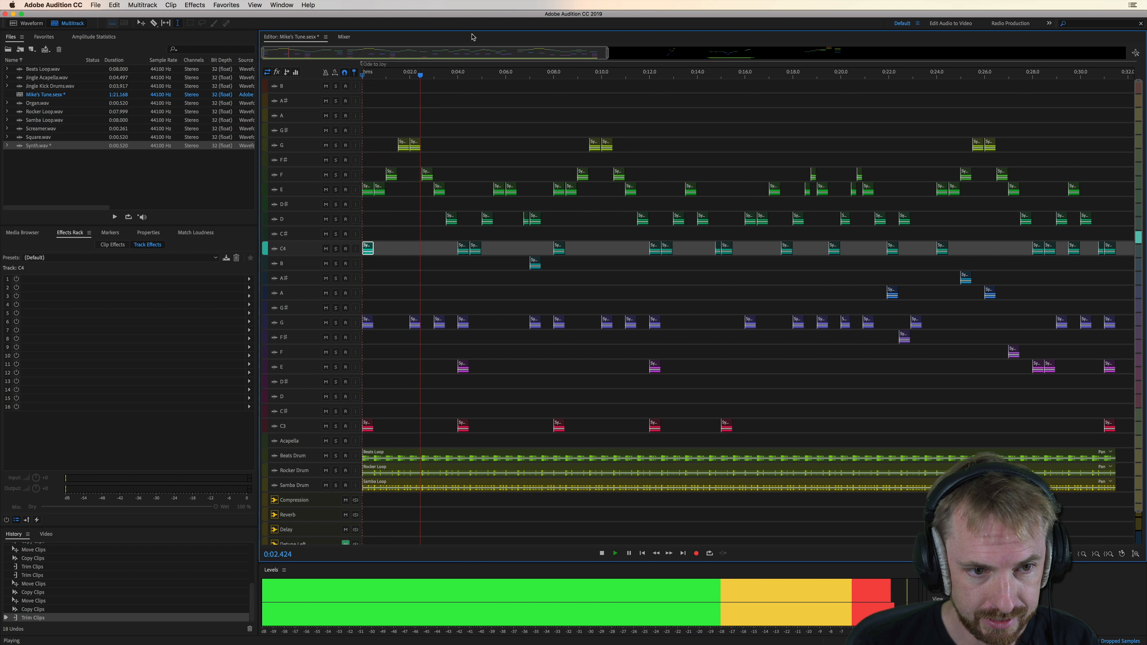
{"action": "left_click", "coordinate": [602, 553]}
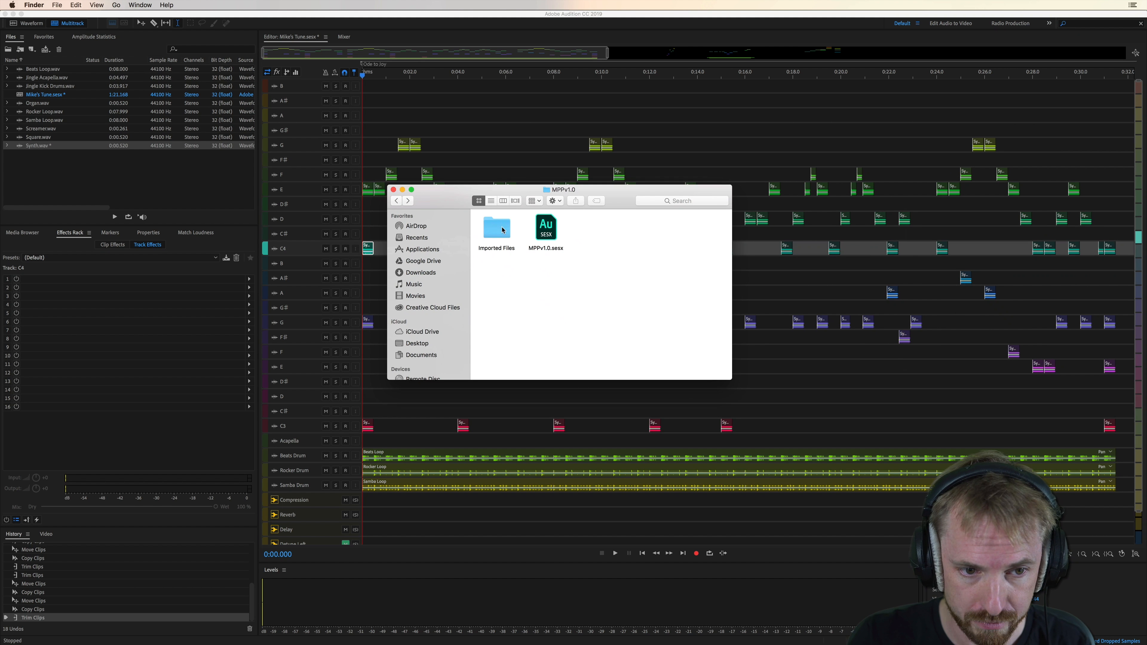
{"action": "double_click", "coordinate": [496, 227]}
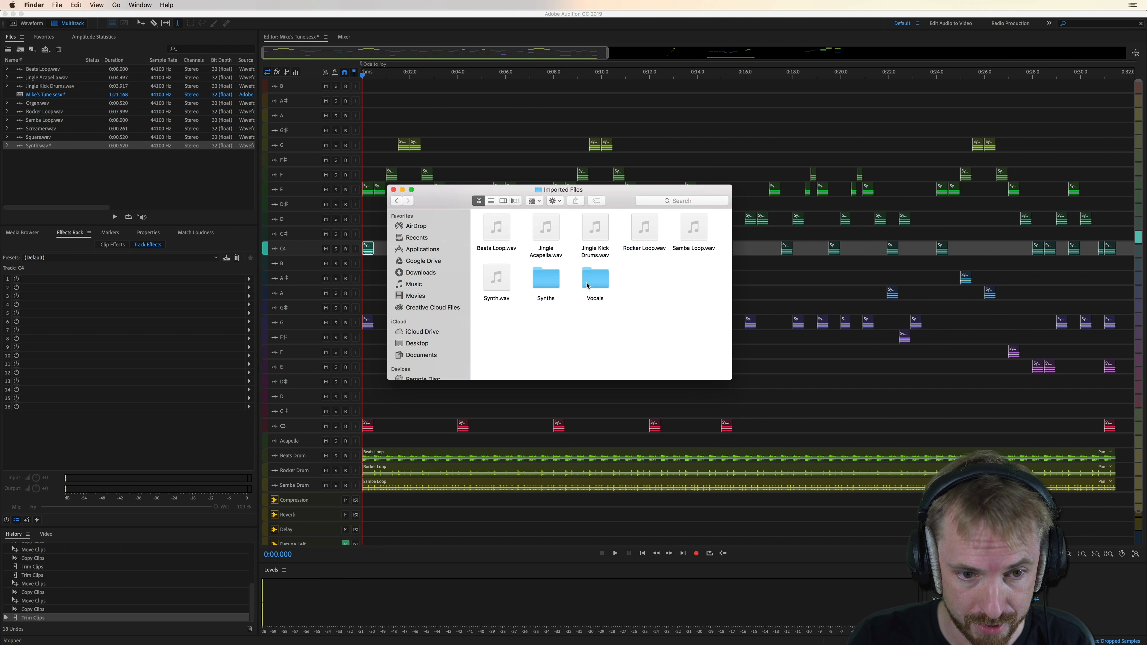
{"action": "double_click", "coordinate": [595, 281]}
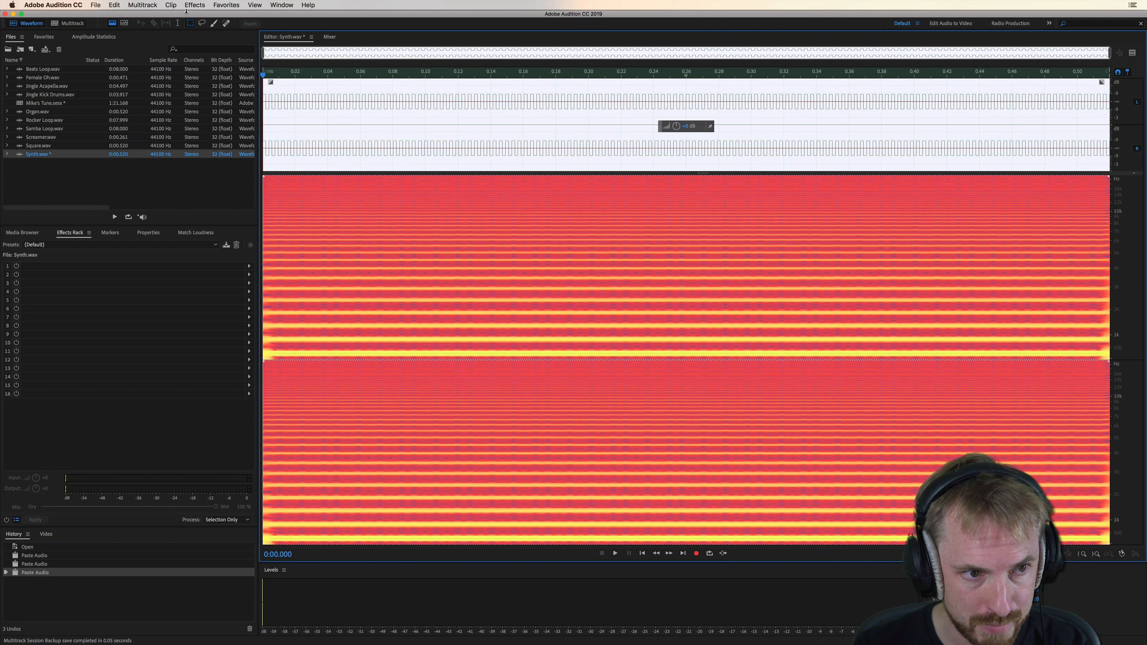
Silence all the audio in Synth.wav with Effects > Silence
{"action": "left_click", "coordinate": [194, 6]}
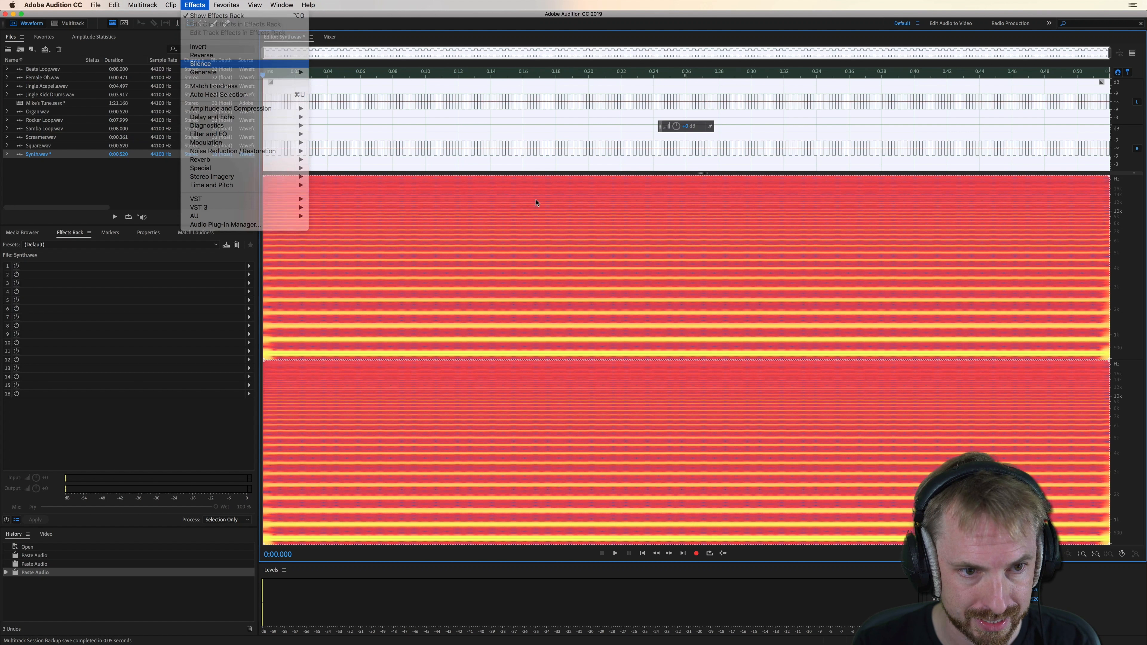
{"action": "left_click", "coordinate": [199, 63]}
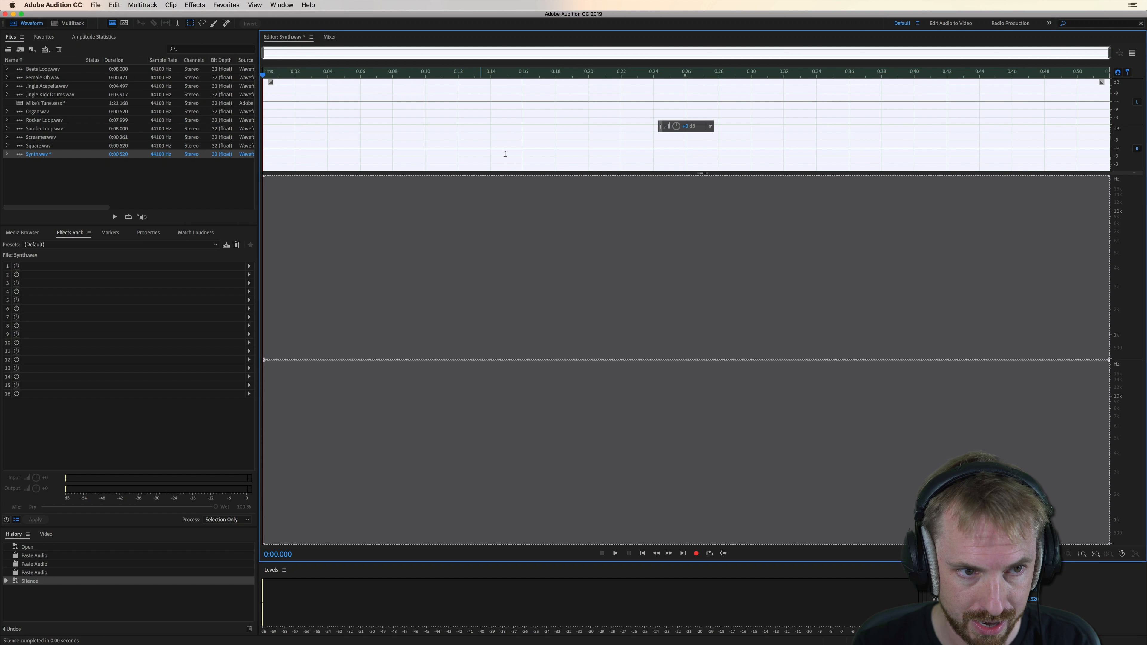
Mix-paste the copied vocal note into Synth.wav with Overlap (Mix), accepting the multitrack warning
{"action": "left_click", "coordinate": [114, 5]}
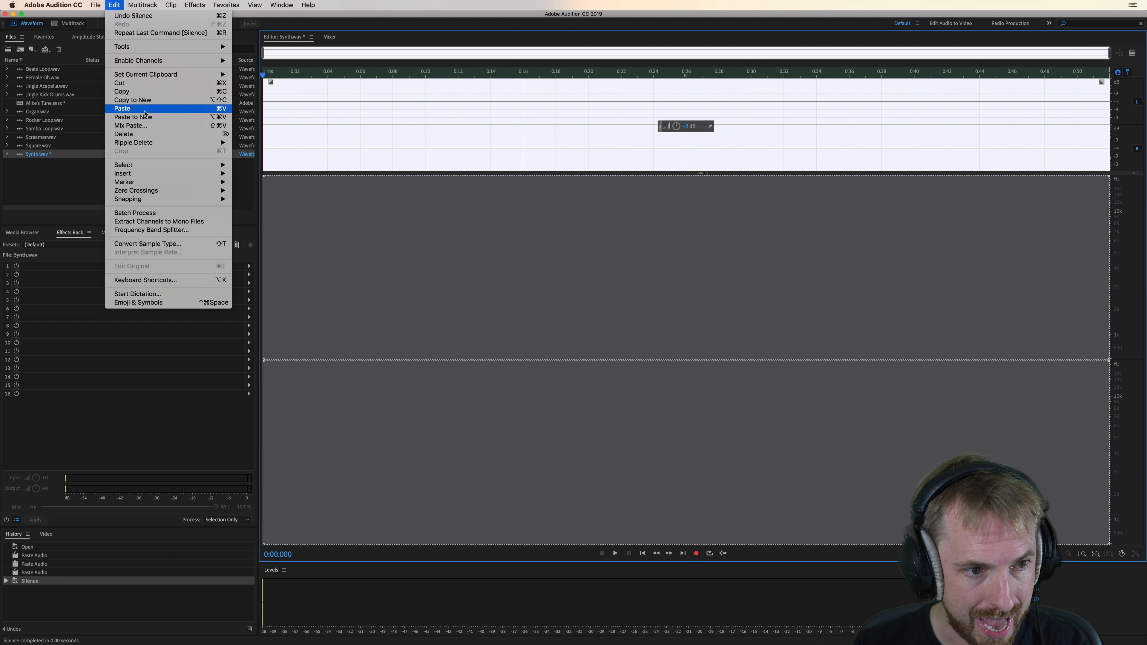
{"action": "left_click", "coordinate": [130, 124]}
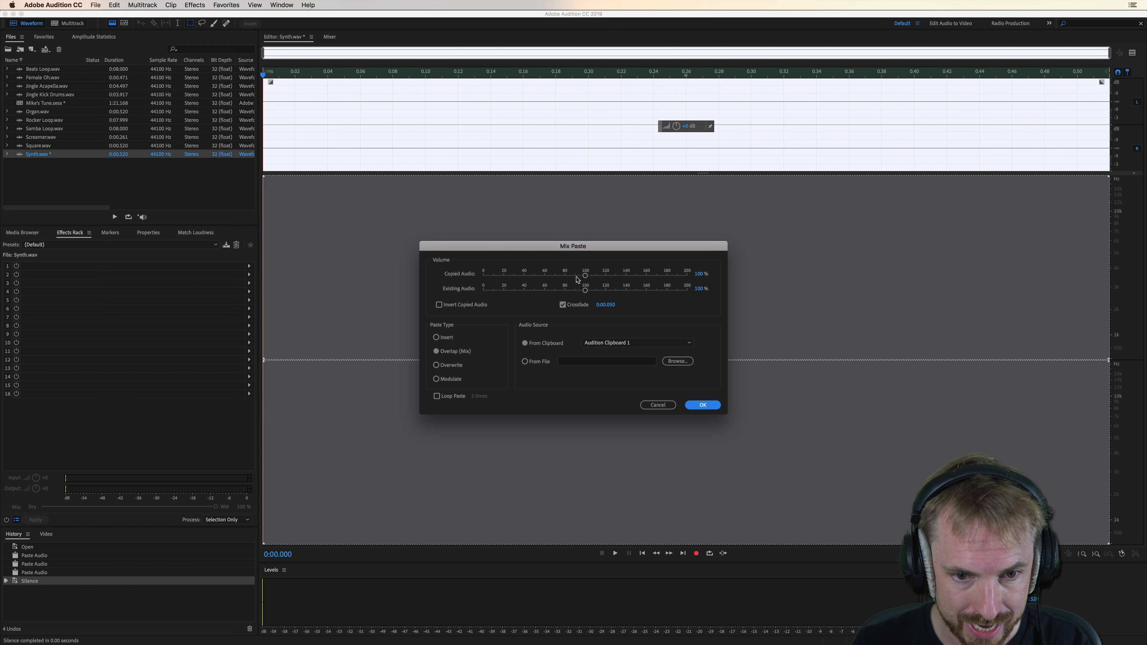
{"action": "mouse_move", "coordinate": [583, 297]}
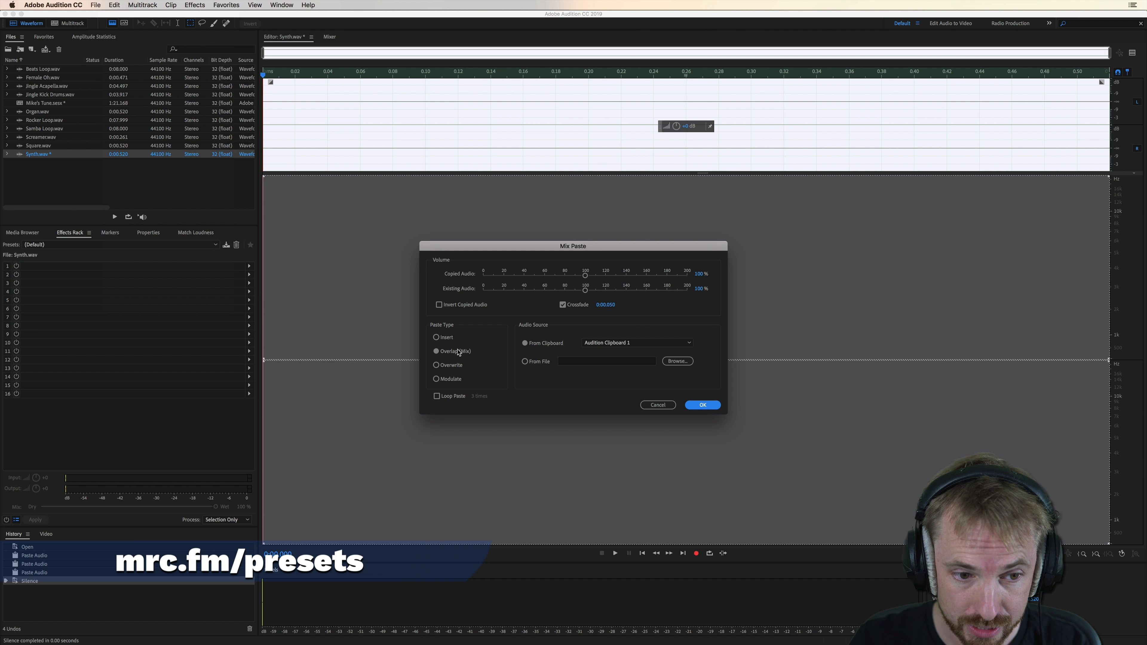
{"action": "left_click", "coordinate": [437, 351]}
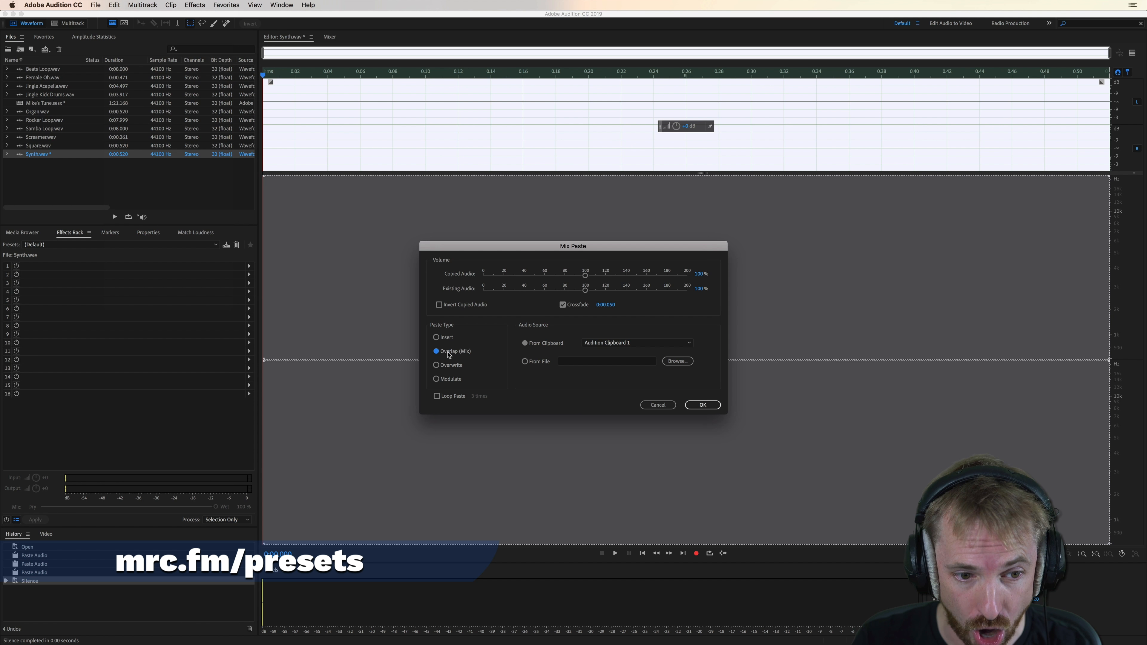
{"action": "left_click", "coordinate": [702, 404]}
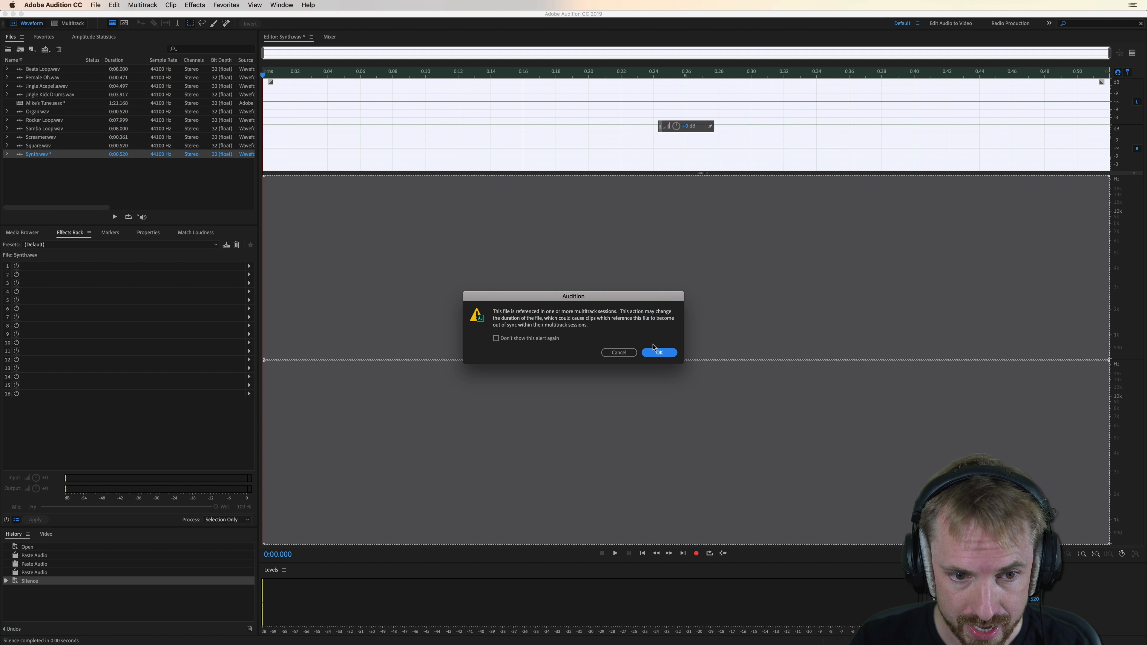
{"action": "left_click", "coordinate": [658, 353]}
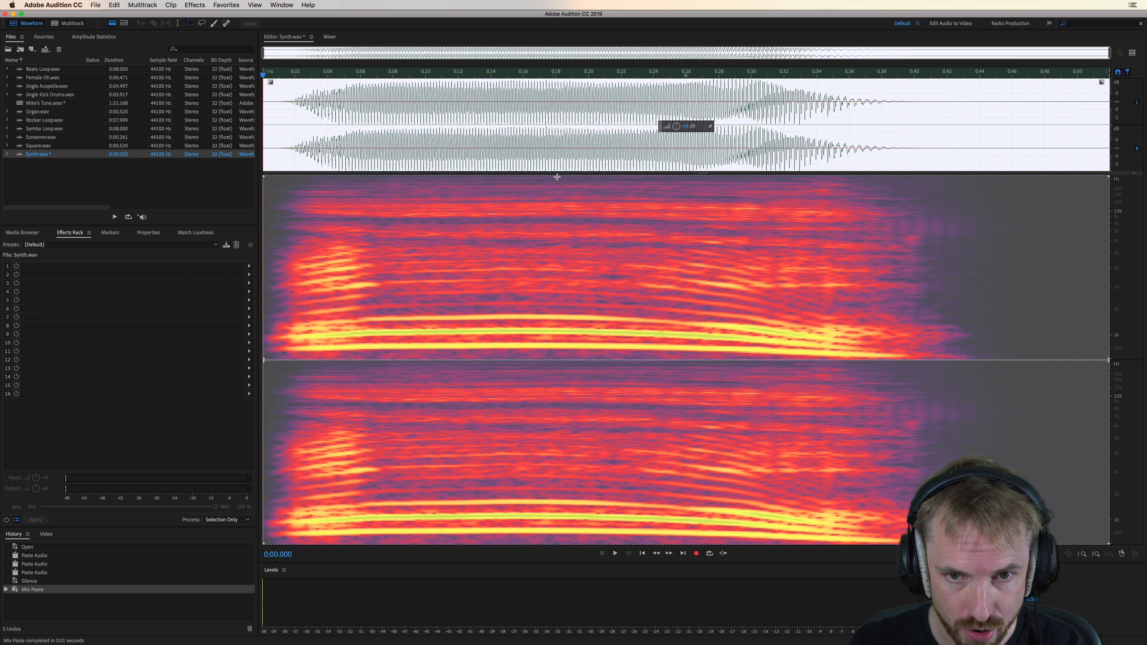
Return to the Mike's Tune multitrack session and play it with the reworked Synth.wav
{"action": "left_click", "coordinate": [71, 22]}
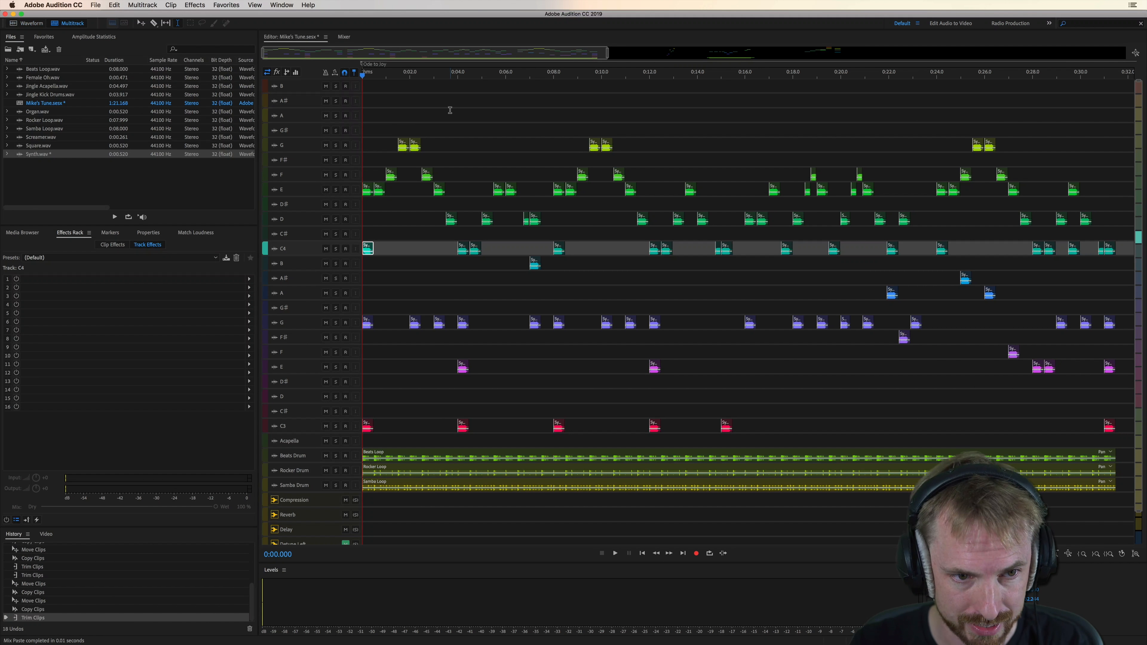
{"action": "left_click", "coordinate": [615, 554]}
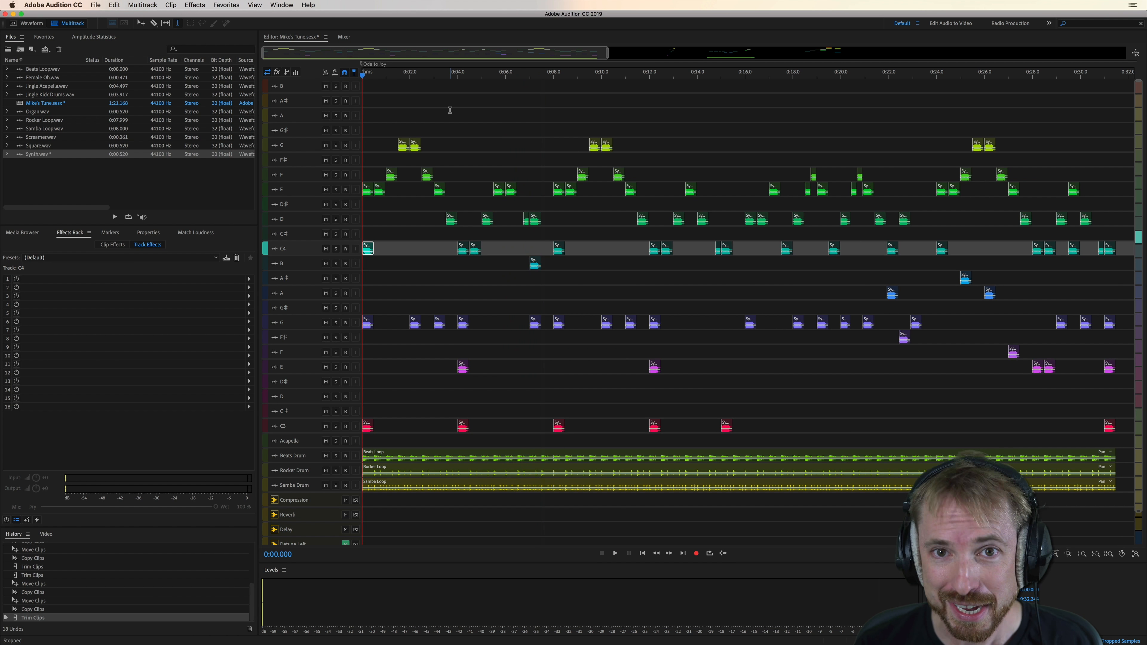
{"action": "mouse_move", "coordinate": [371, 189]}
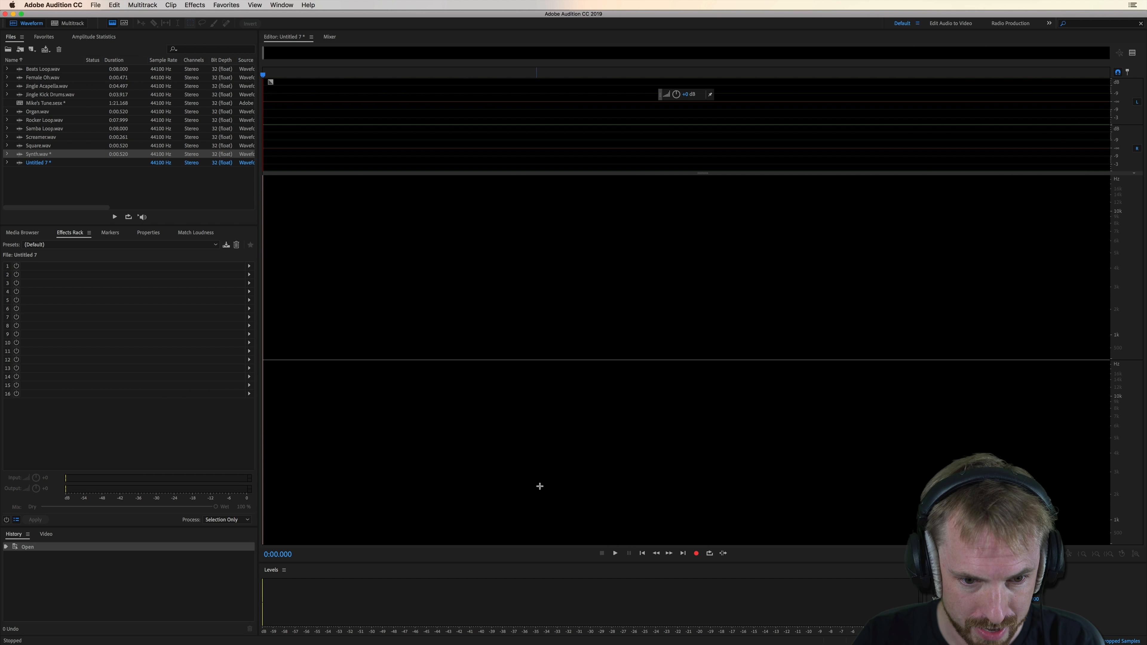
{"action": "mouse_move", "coordinate": [695, 553]}
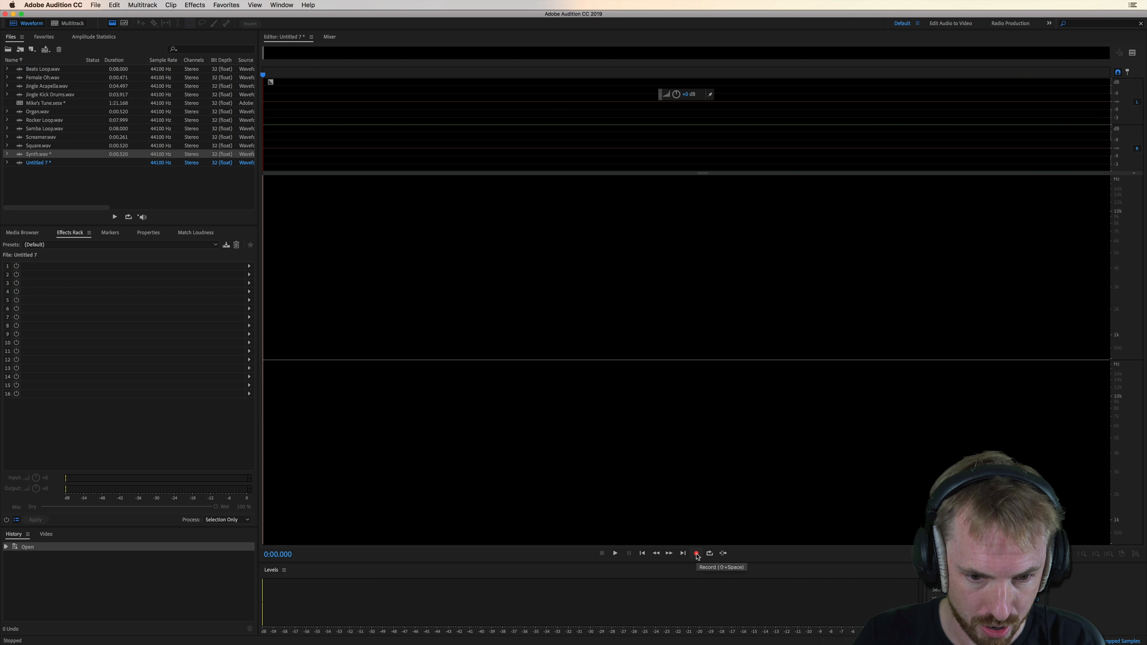
Record a new vocal take in Untitled 7 and hard-limit it with a Favorites effect
{"action": "left_click", "coordinate": [696, 553]}
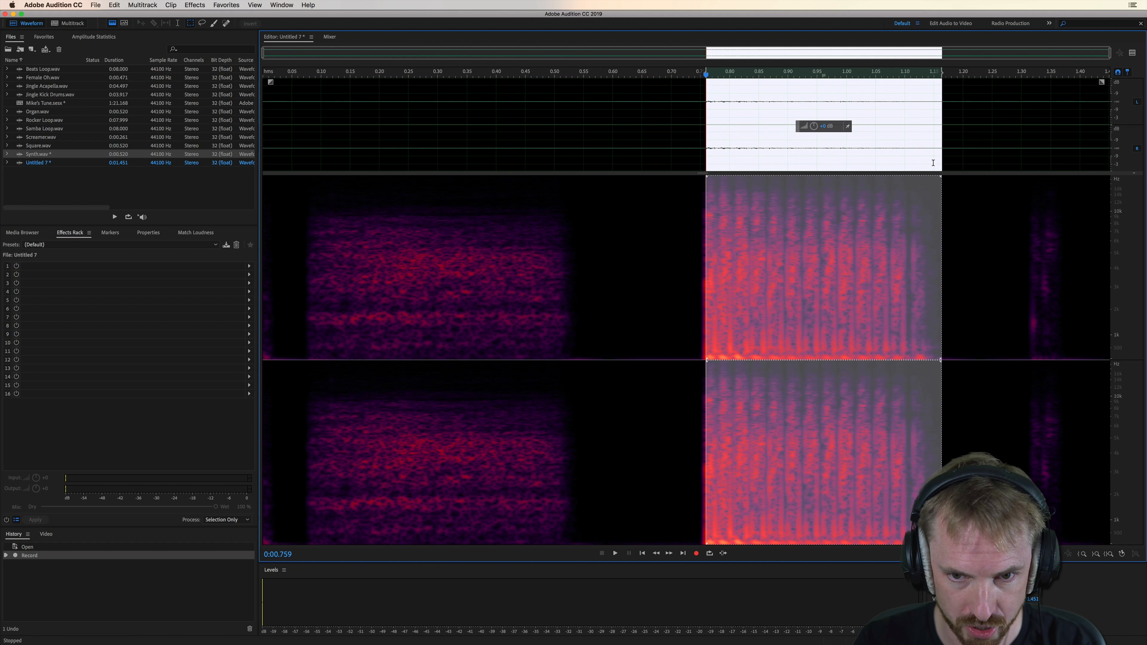
{"action": "left_click", "coordinate": [226, 5]}
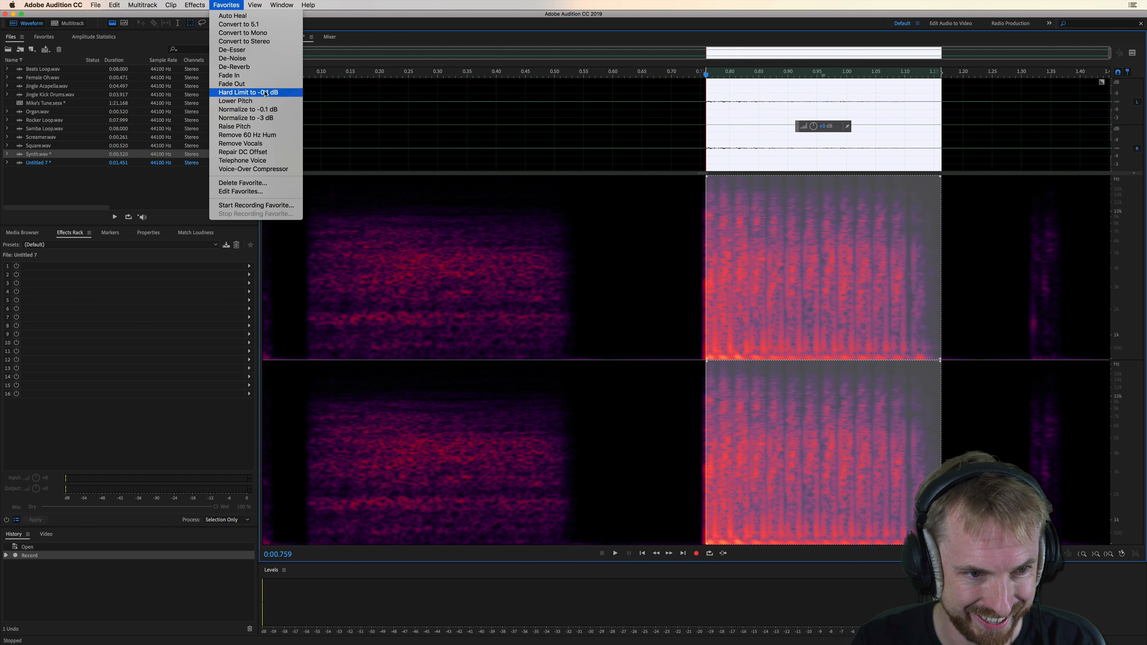
{"action": "left_click", "coordinate": [246, 108]}
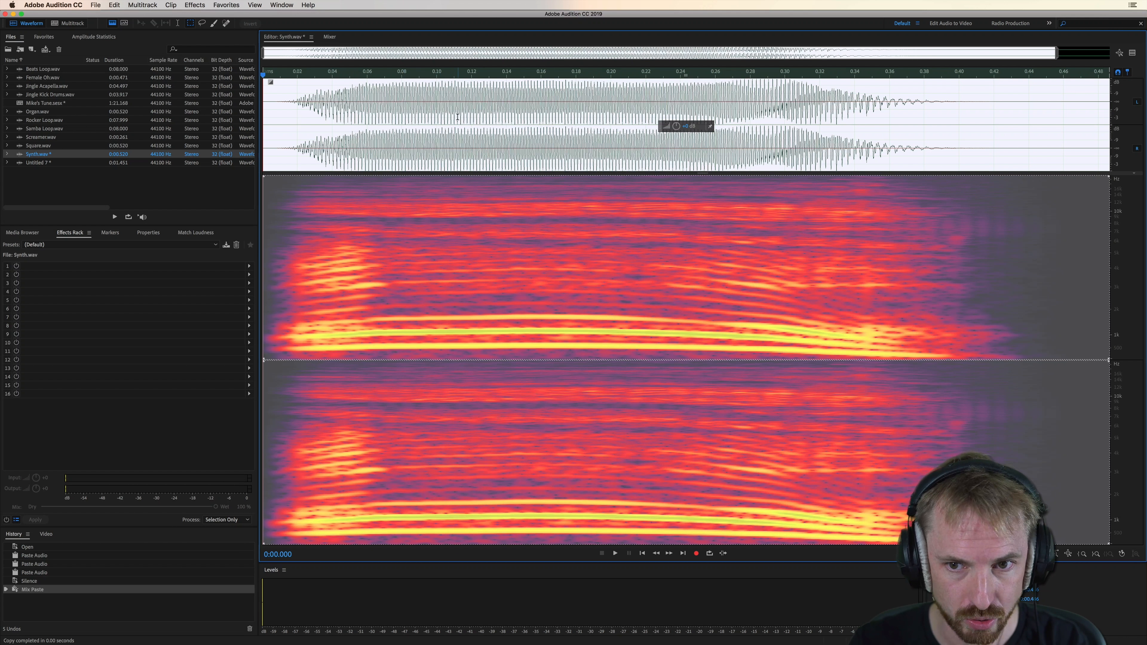
Silence Synth.wav again and mix-paste the new recorded take into it
{"action": "left_click", "coordinate": [226, 6]}
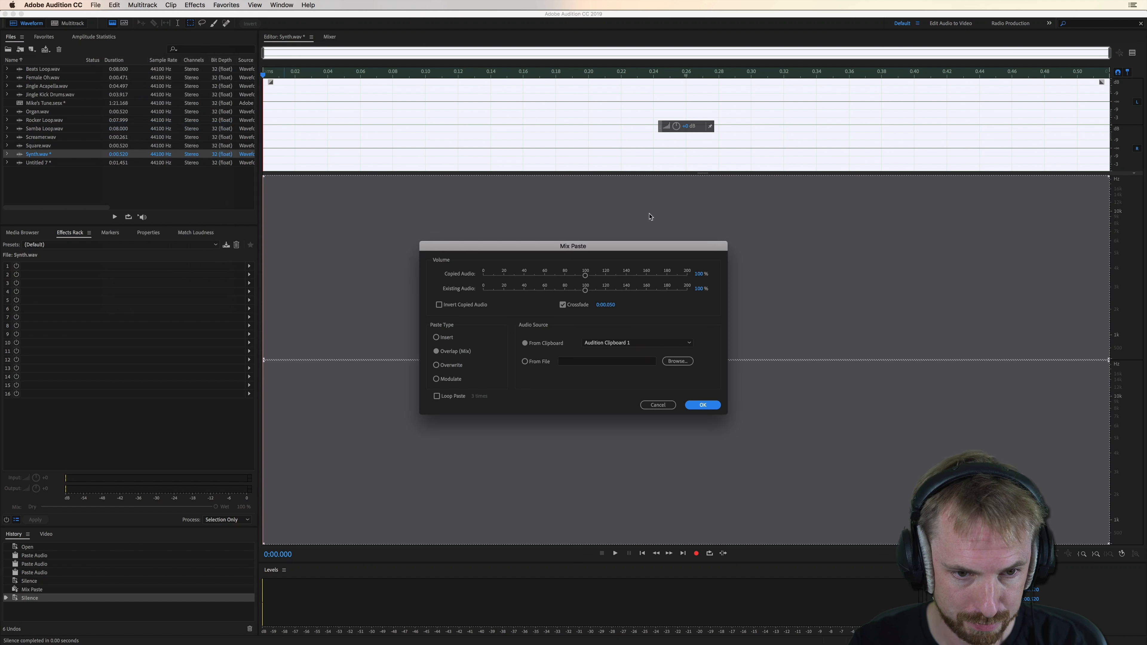
{"action": "mouse_move", "coordinate": [676, 399]}
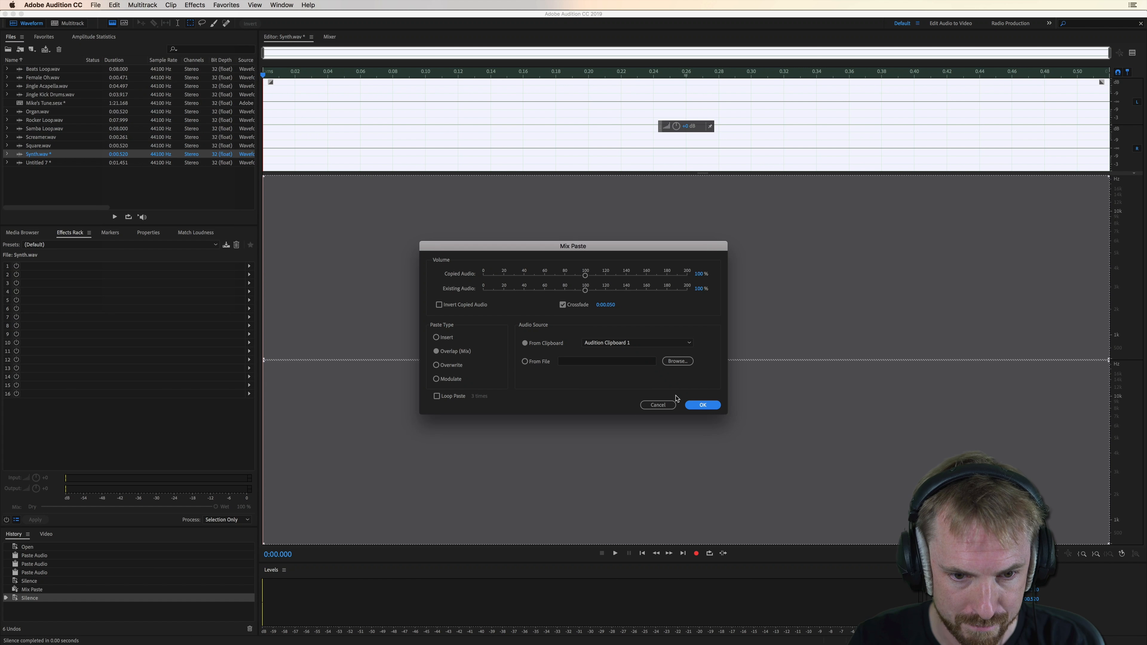
{"action": "left_click", "coordinate": [702, 404]}
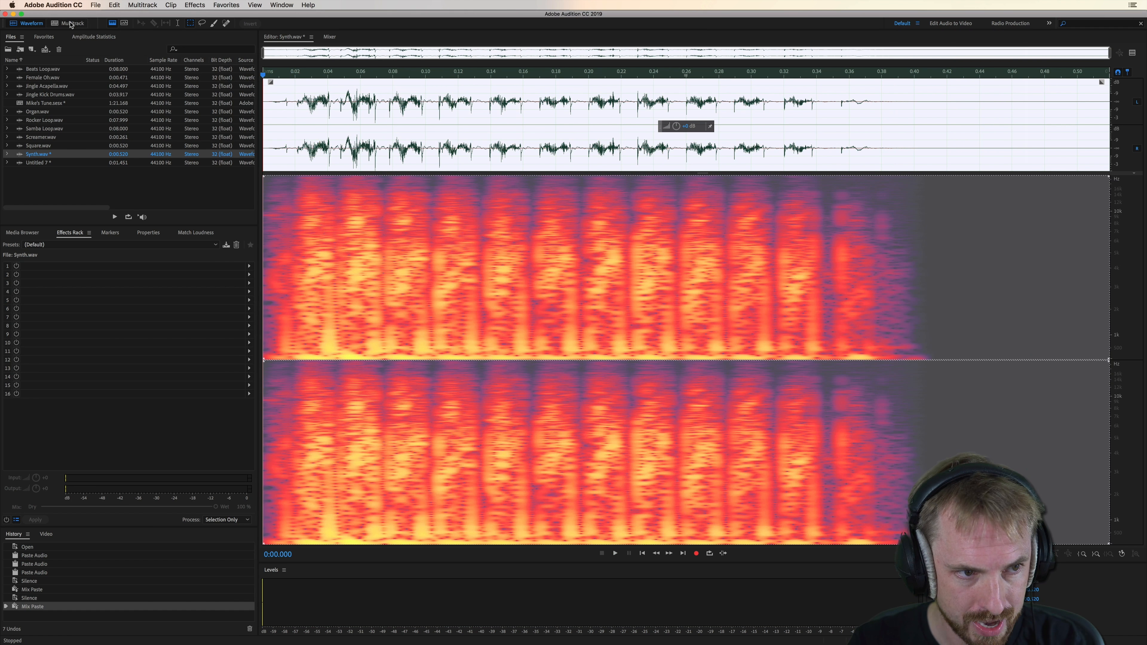
Return to the Mike's Tune session and play Ode to Joy with the new vocal sample
{"action": "left_click", "coordinate": [71, 22]}
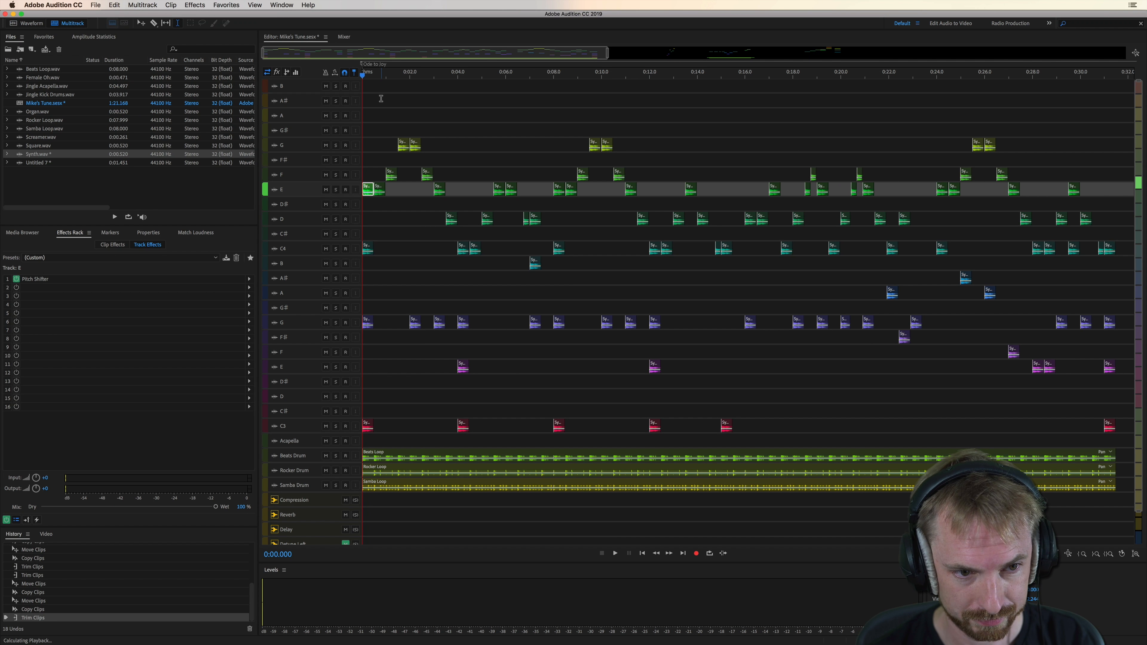
{"action": "left_click", "coordinate": [614, 553]}
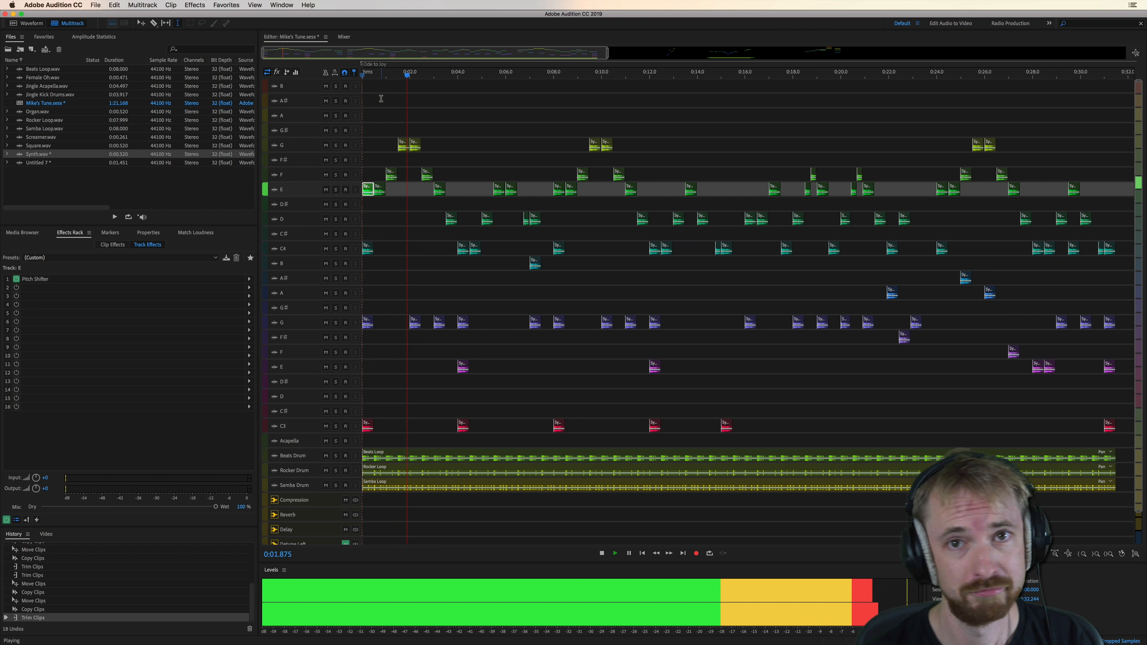